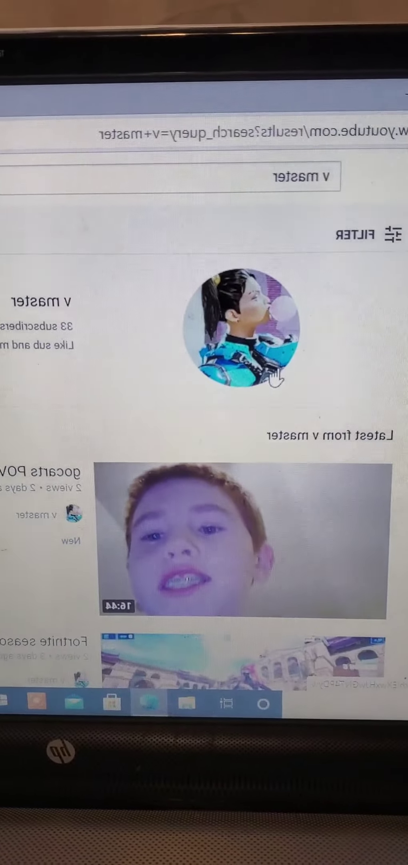
- Open the 'v master' channel from the search results and subscribe to it
{"action": "left_click", "coordinate": [243, 329]}
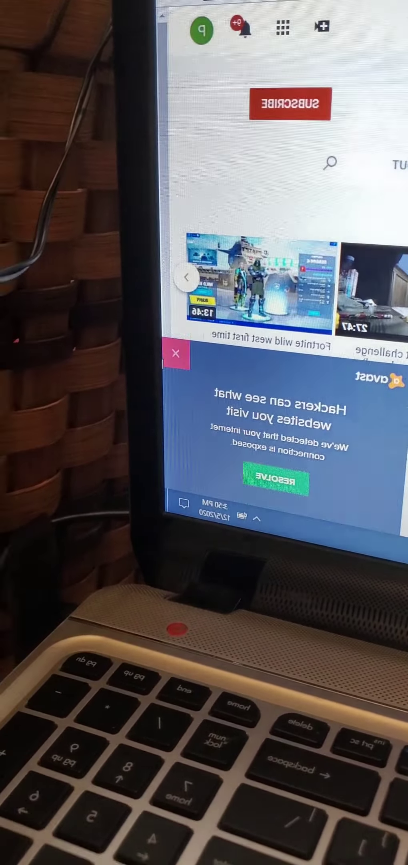
{"action": "left_click", "coordinate": [177, 353]}
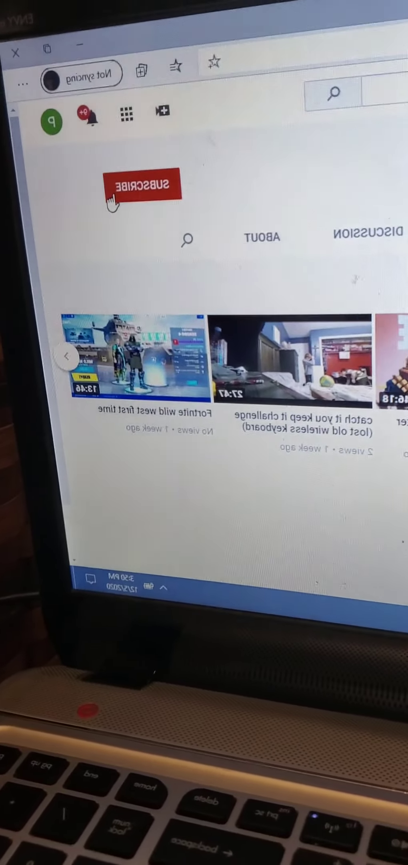
{"action": "left_click", "coordinate": [136, 187]}
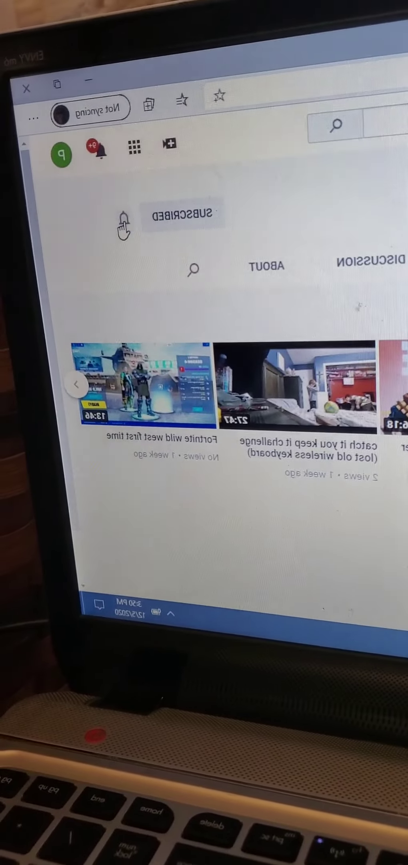